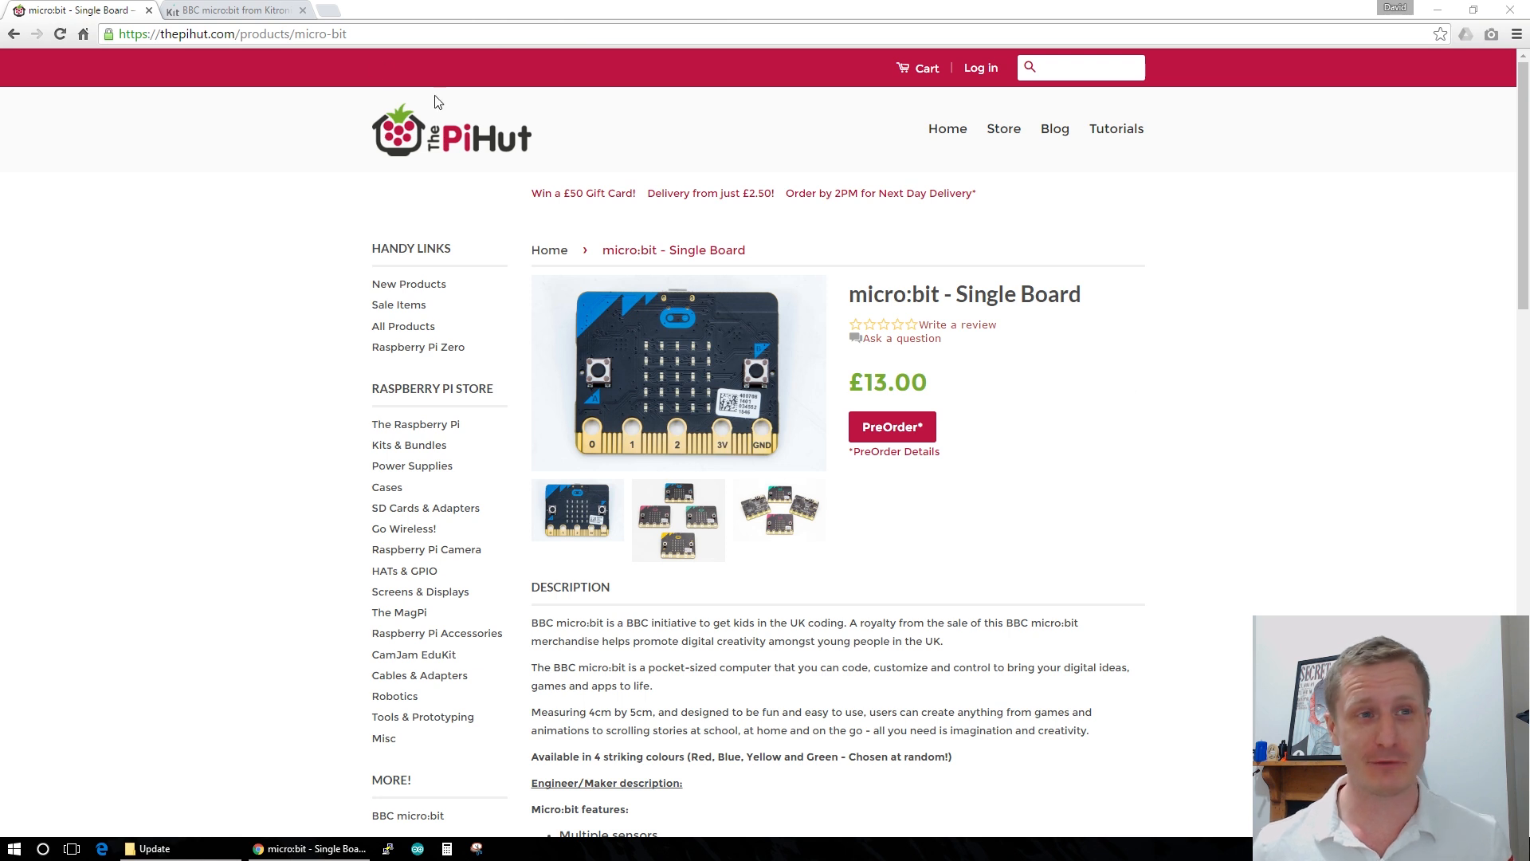
# Step: Switch to Kitronik's micro:bit category and scroll through the seven-product grid with prices
pyautogui.click(234, 9)
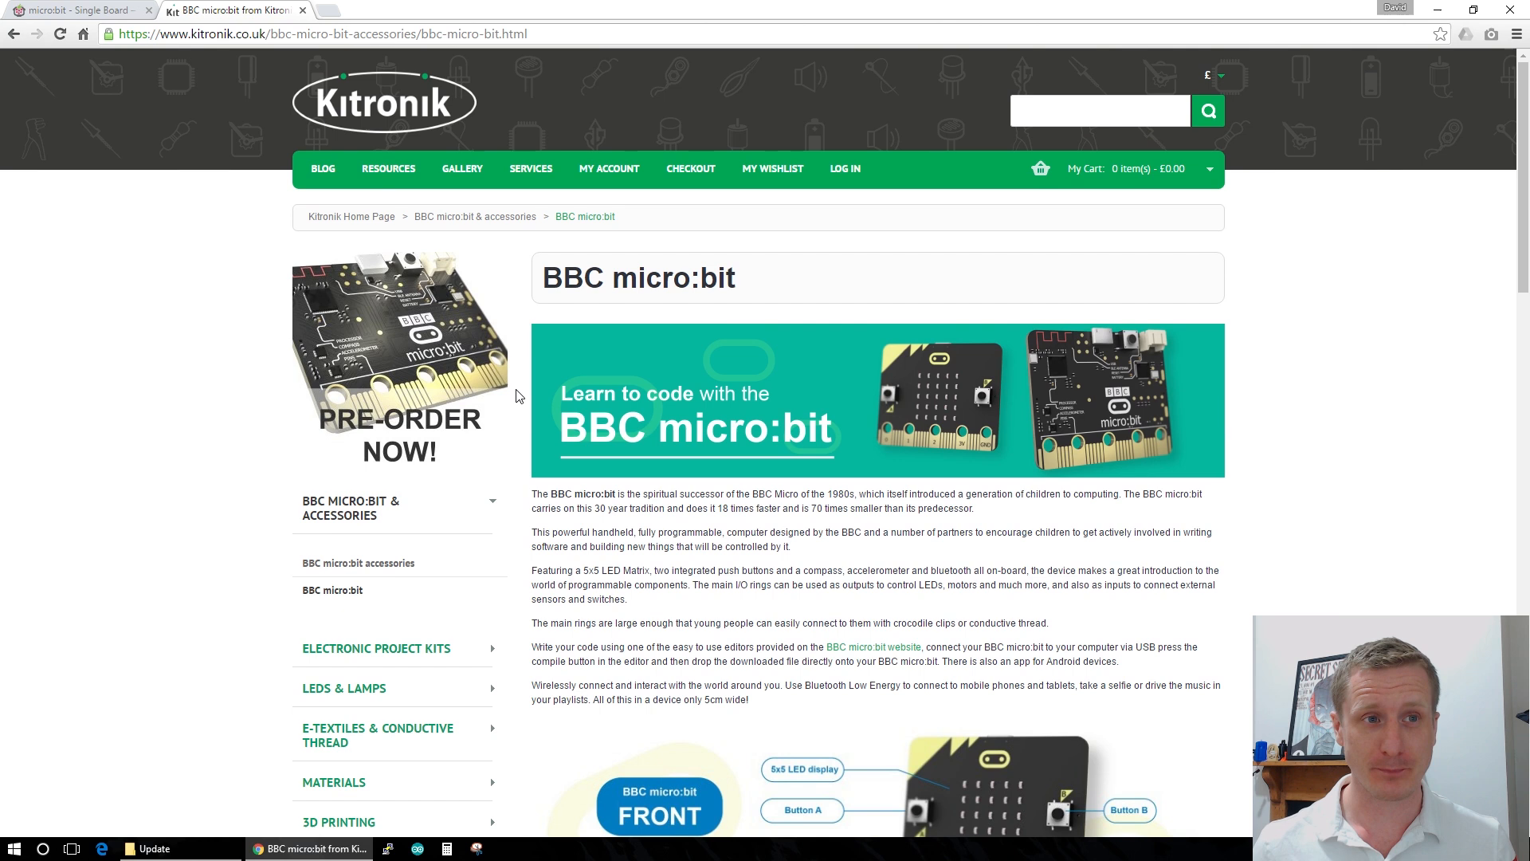
pyautogui.scroll(-3)
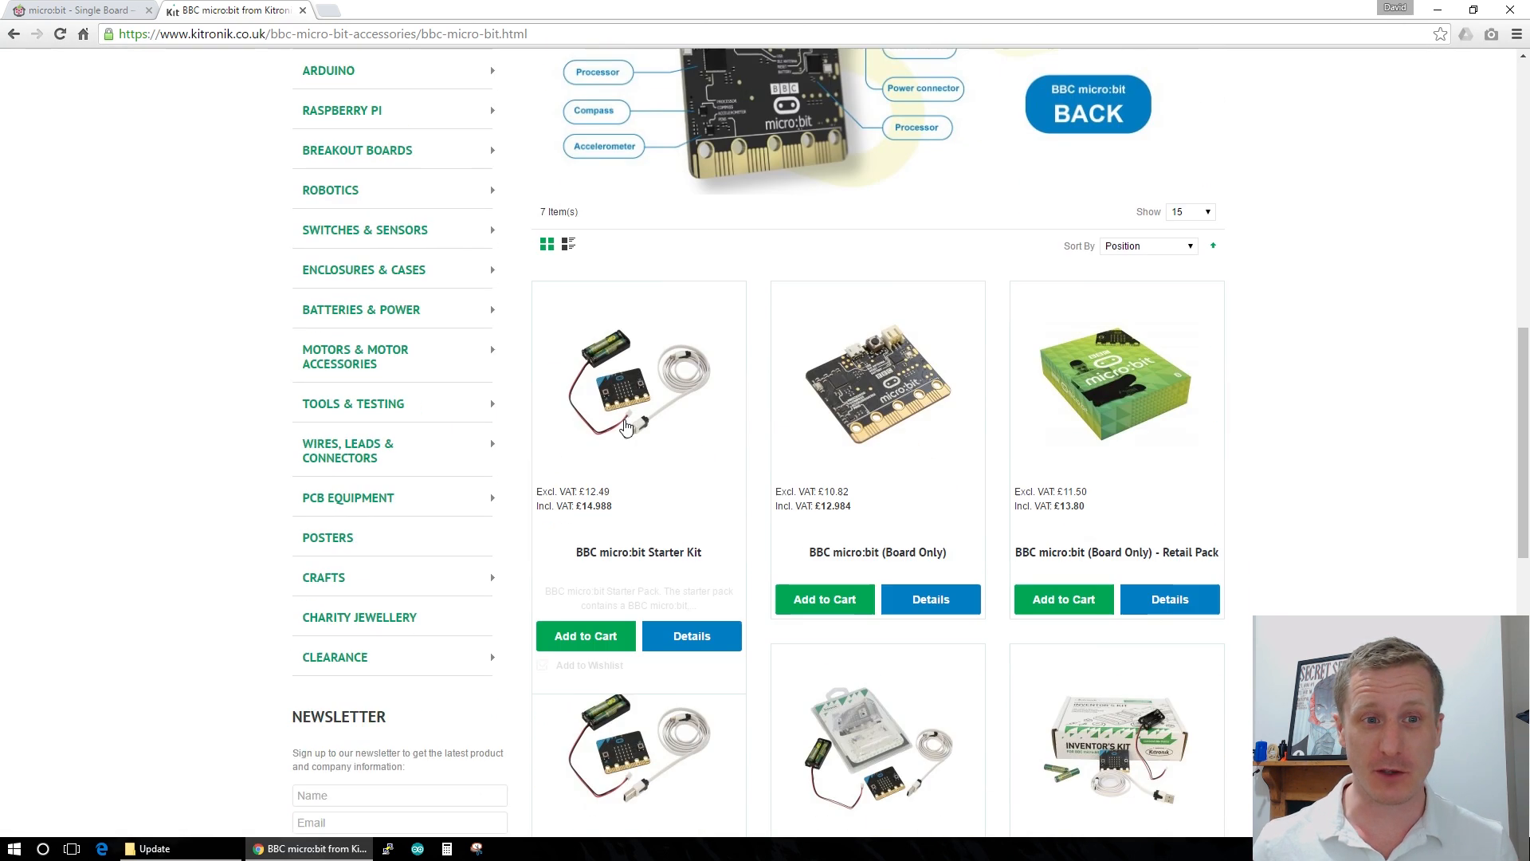
pyautogui.scroll(-3)
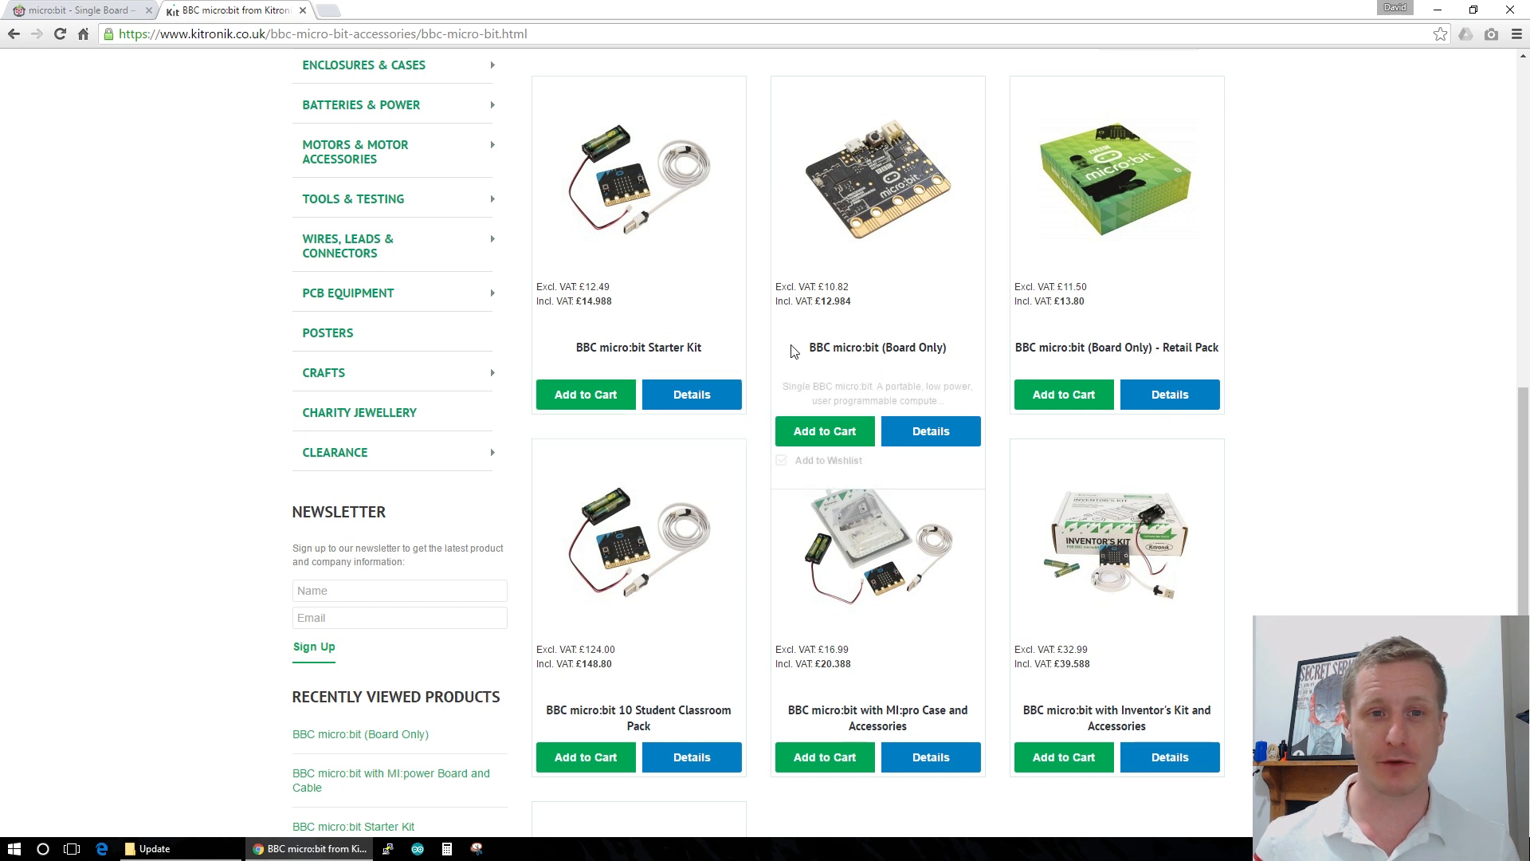
pyautogui.scroll(-3)
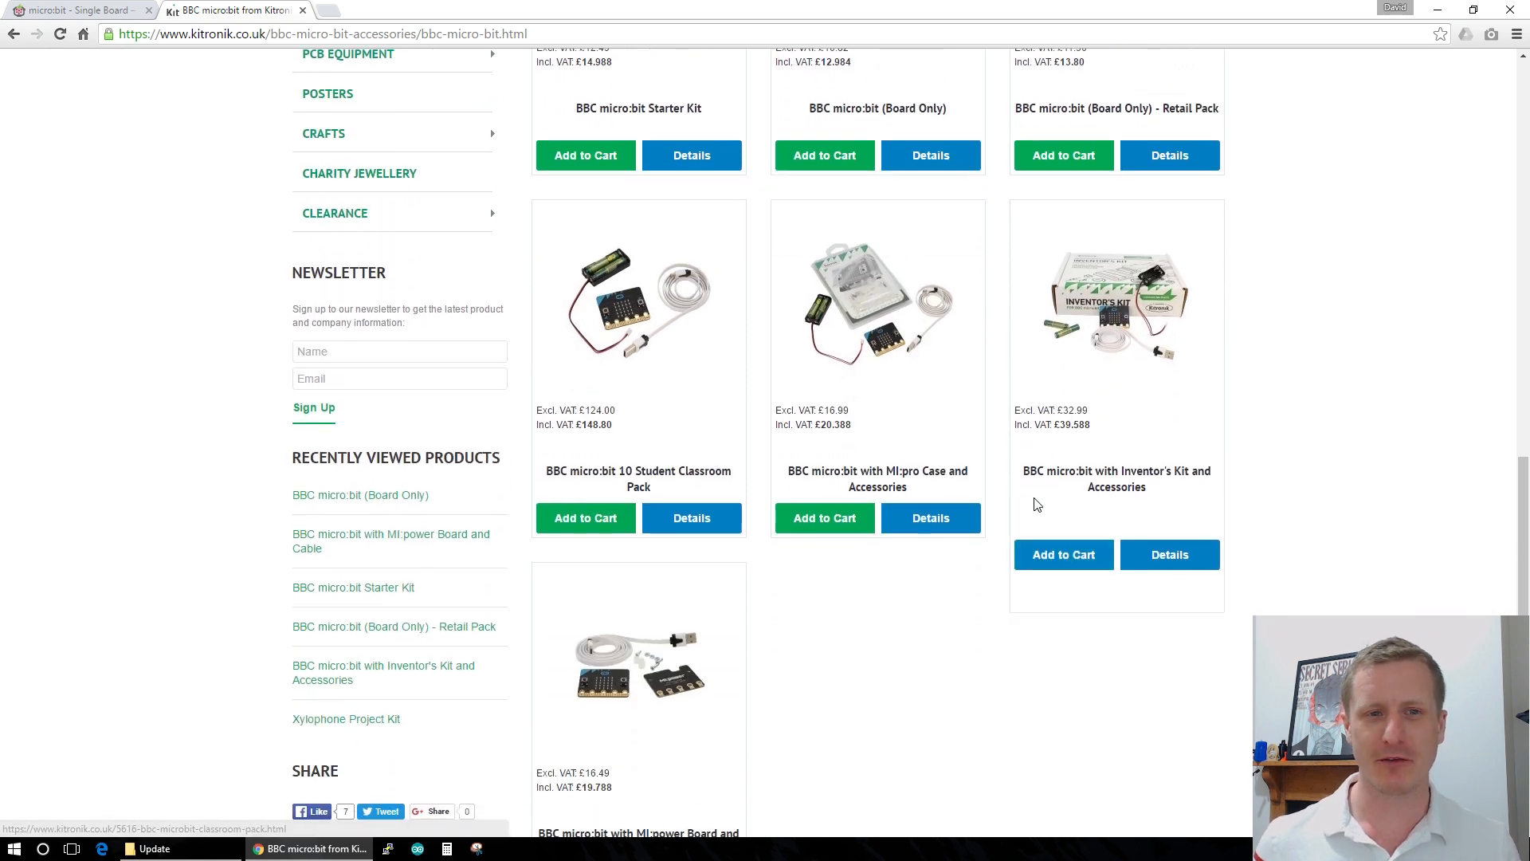
pyautogui.scroll(3)
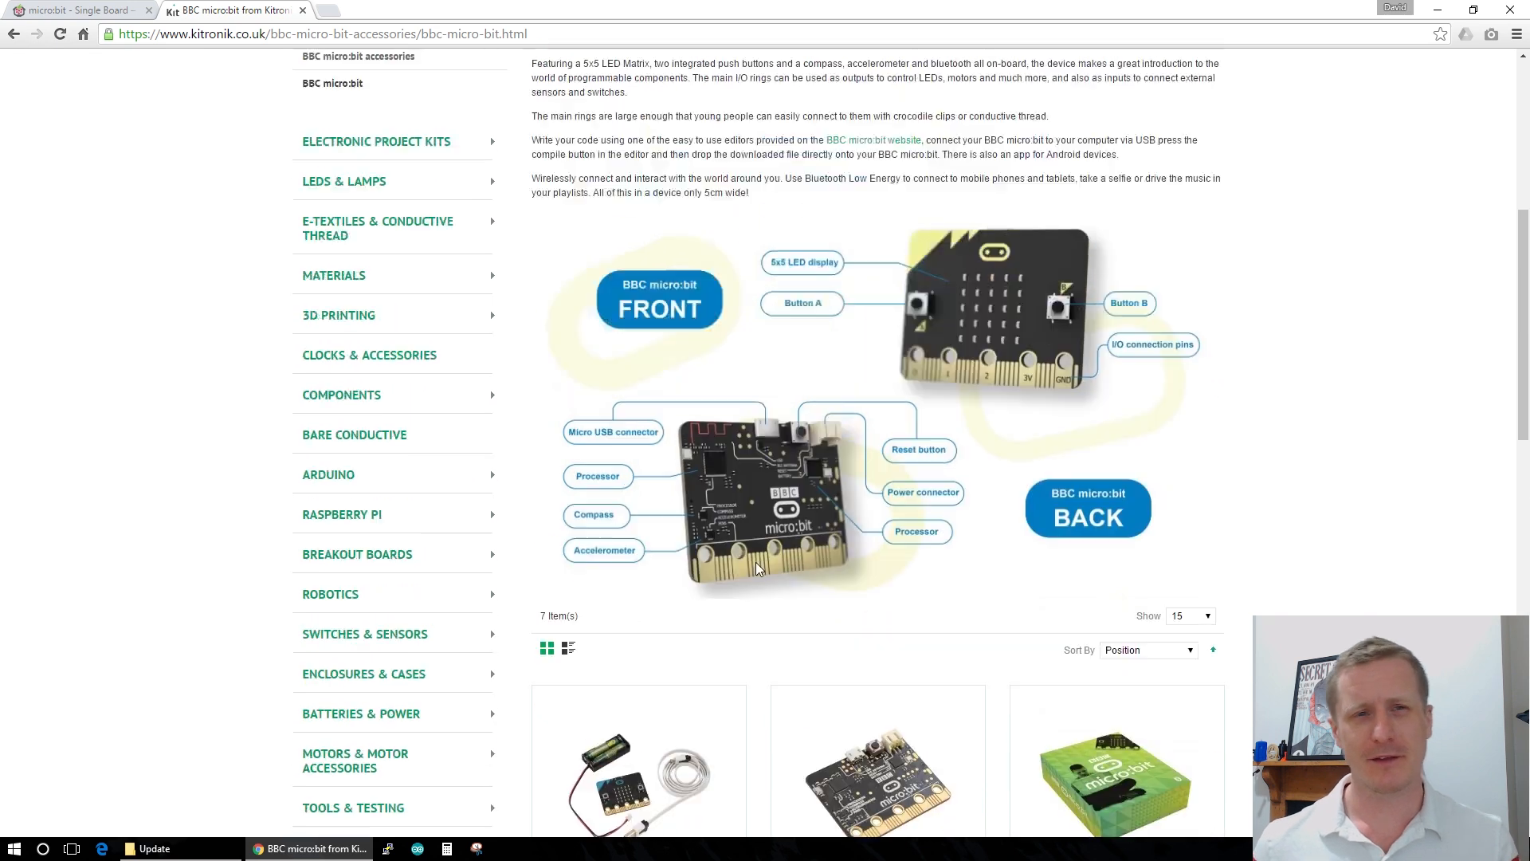
pyautogui.scroll(-3)
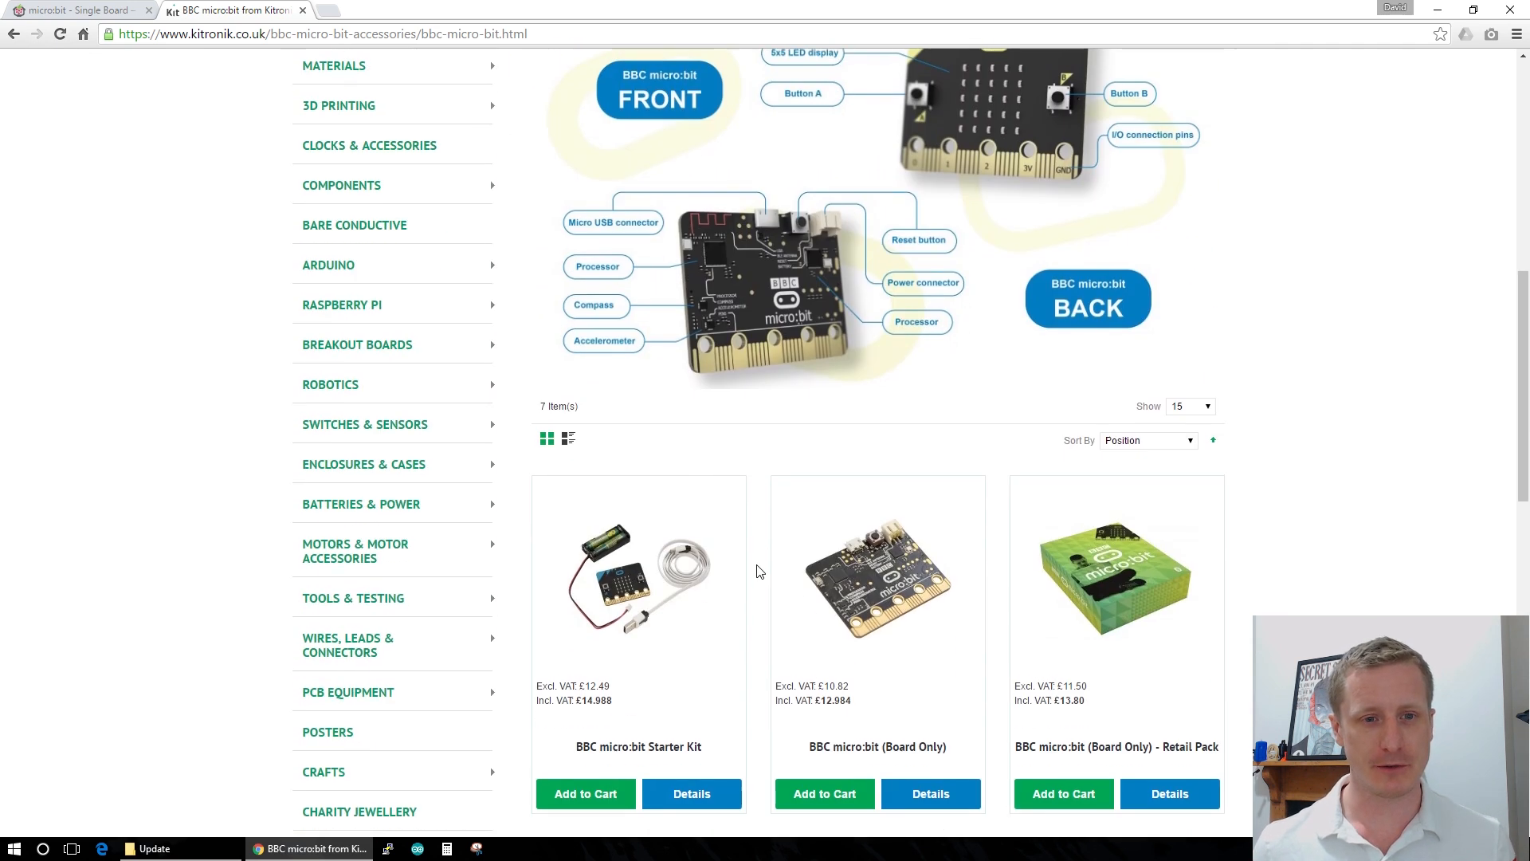
pyautogui.scroll(-3)
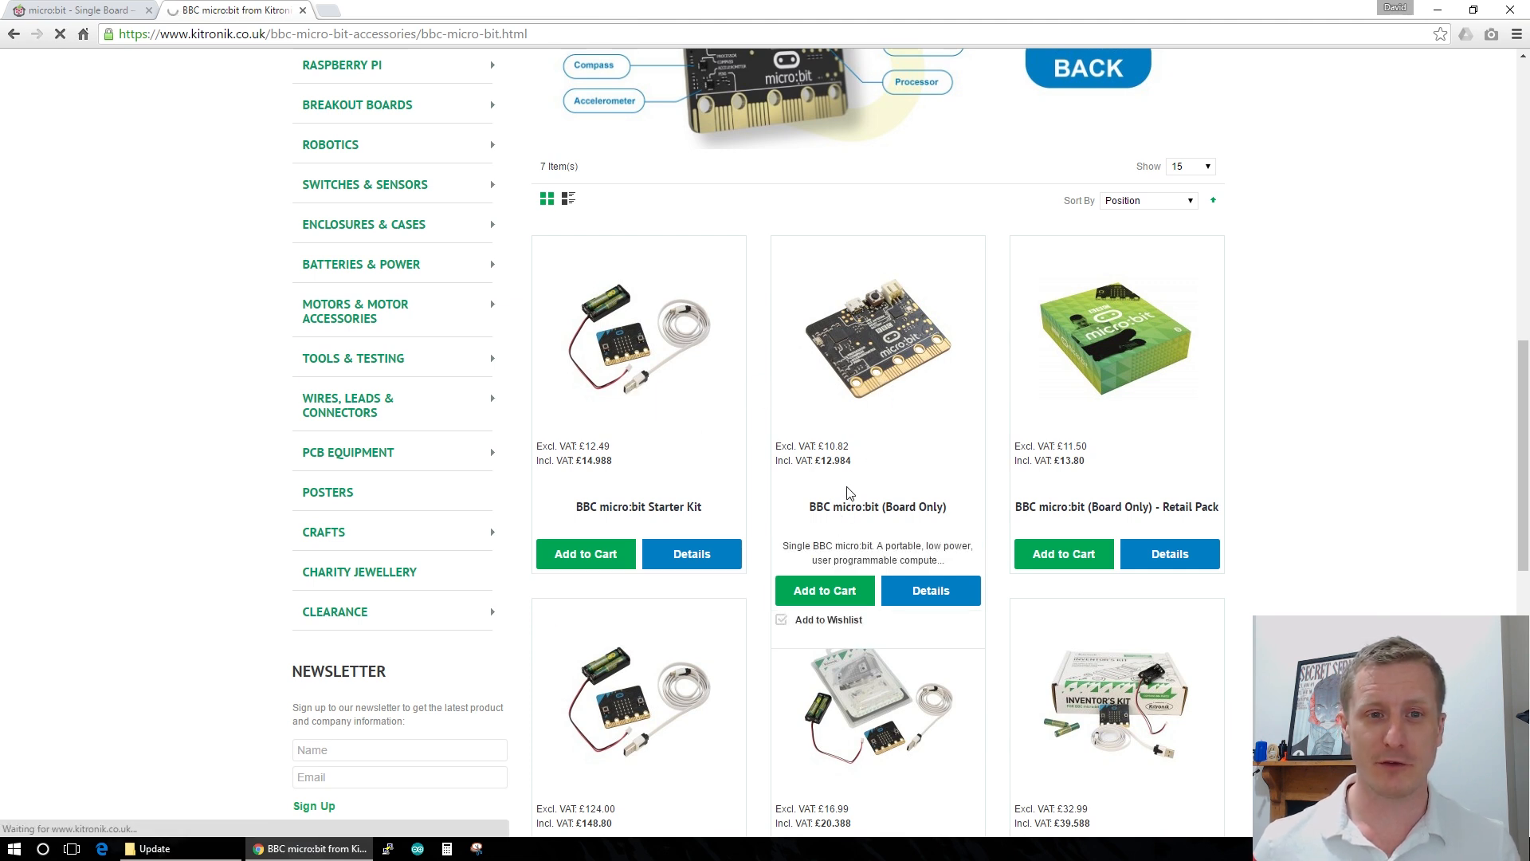
# Step: View the BBC micro:bit (Board Only) page at £12.98 incl. VAT, out of stock
pyautogui.click(927, 590)
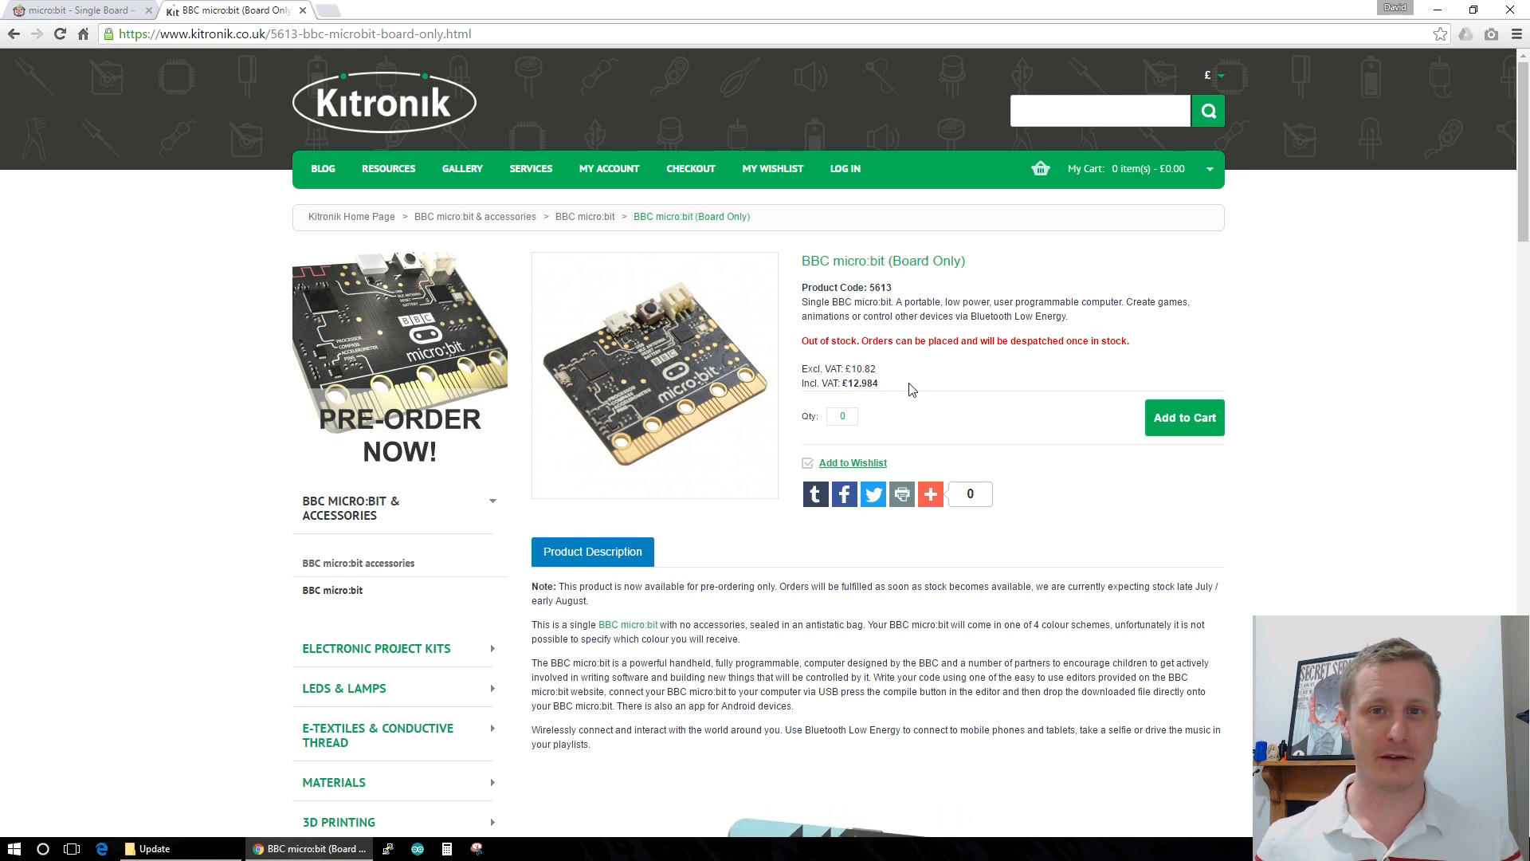
pyautogui.scroll(-3)
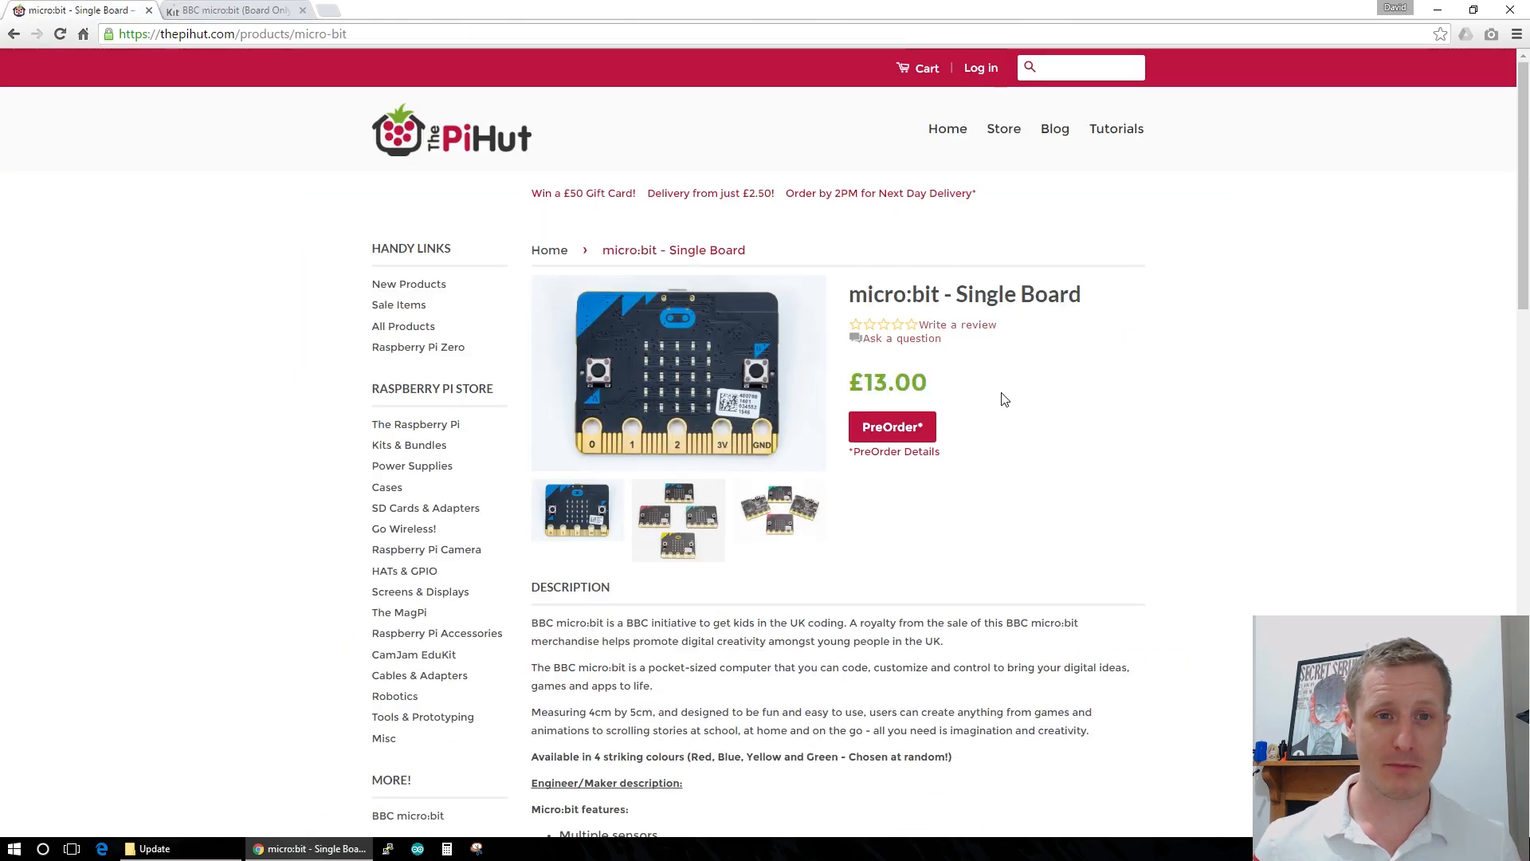
pyautogui.moveTo(998, 393)
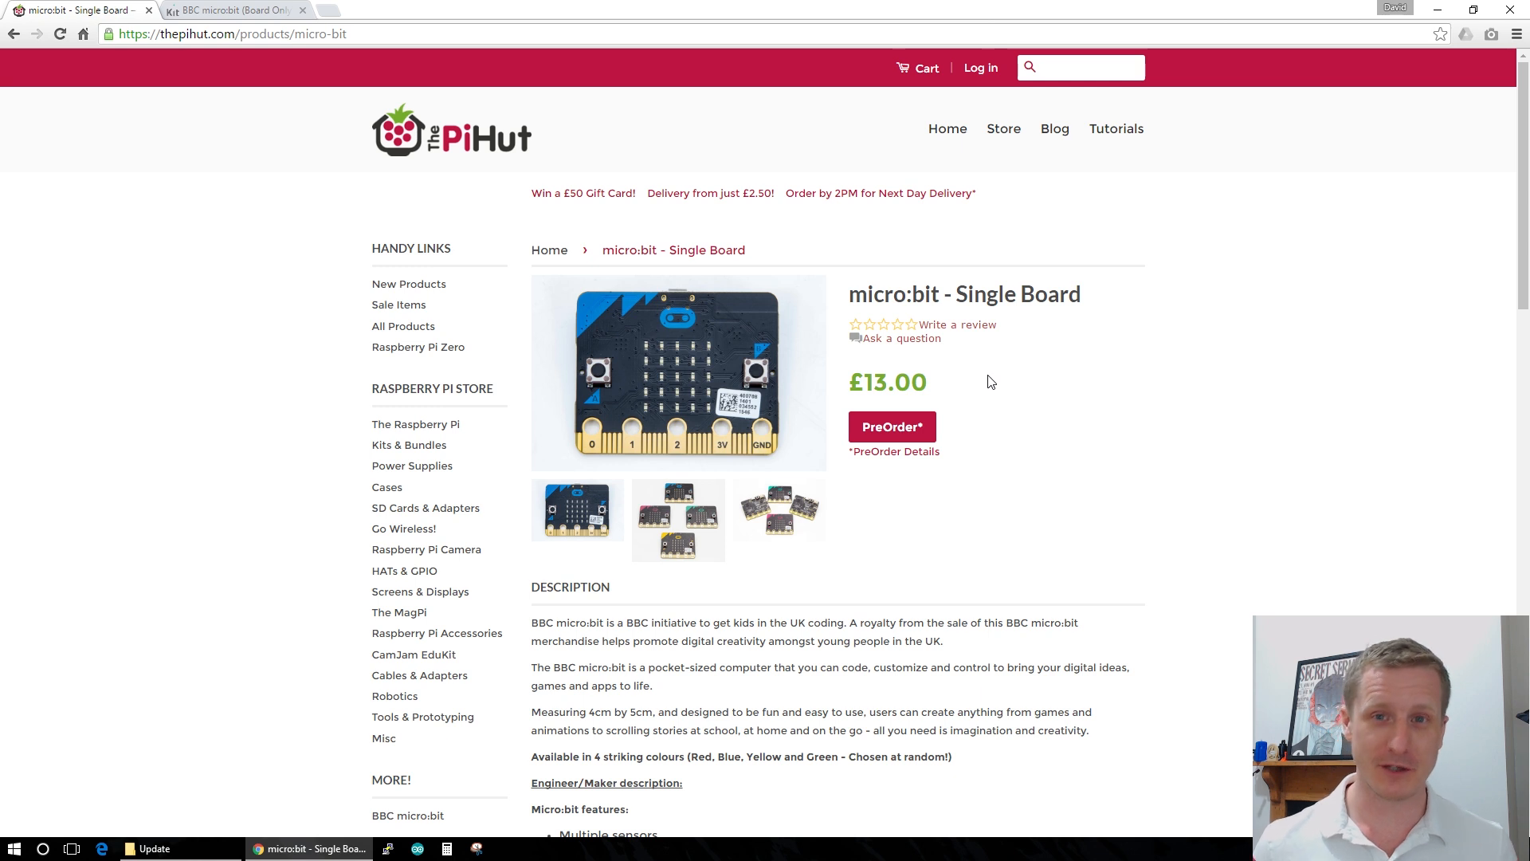
pyautogui.moveTo(984, 381)
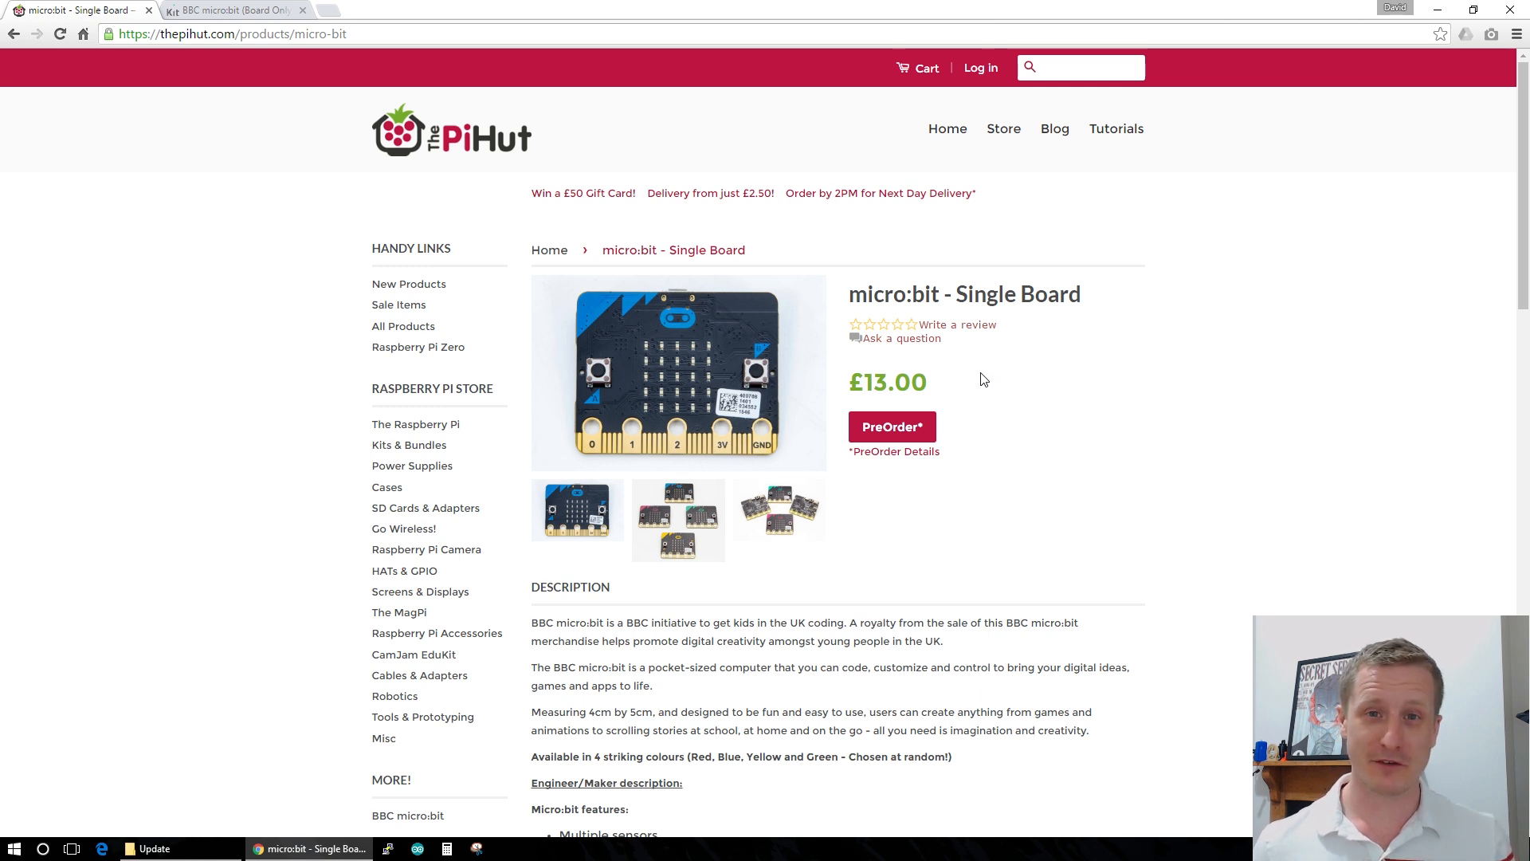
pyautogui.moveTo(954, 397)
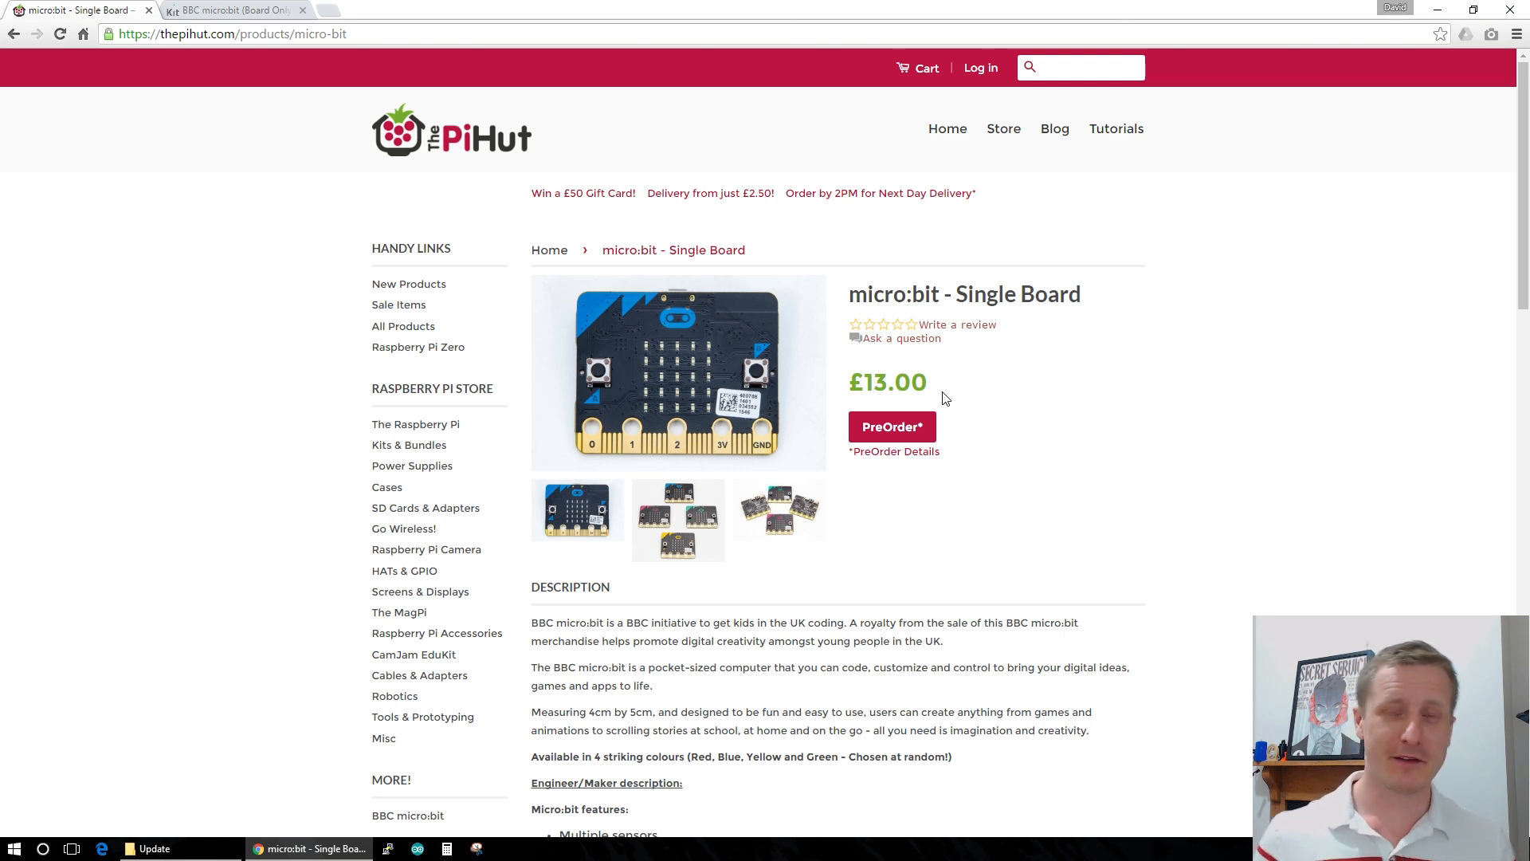
pyautogui.moveTo(722, 371)
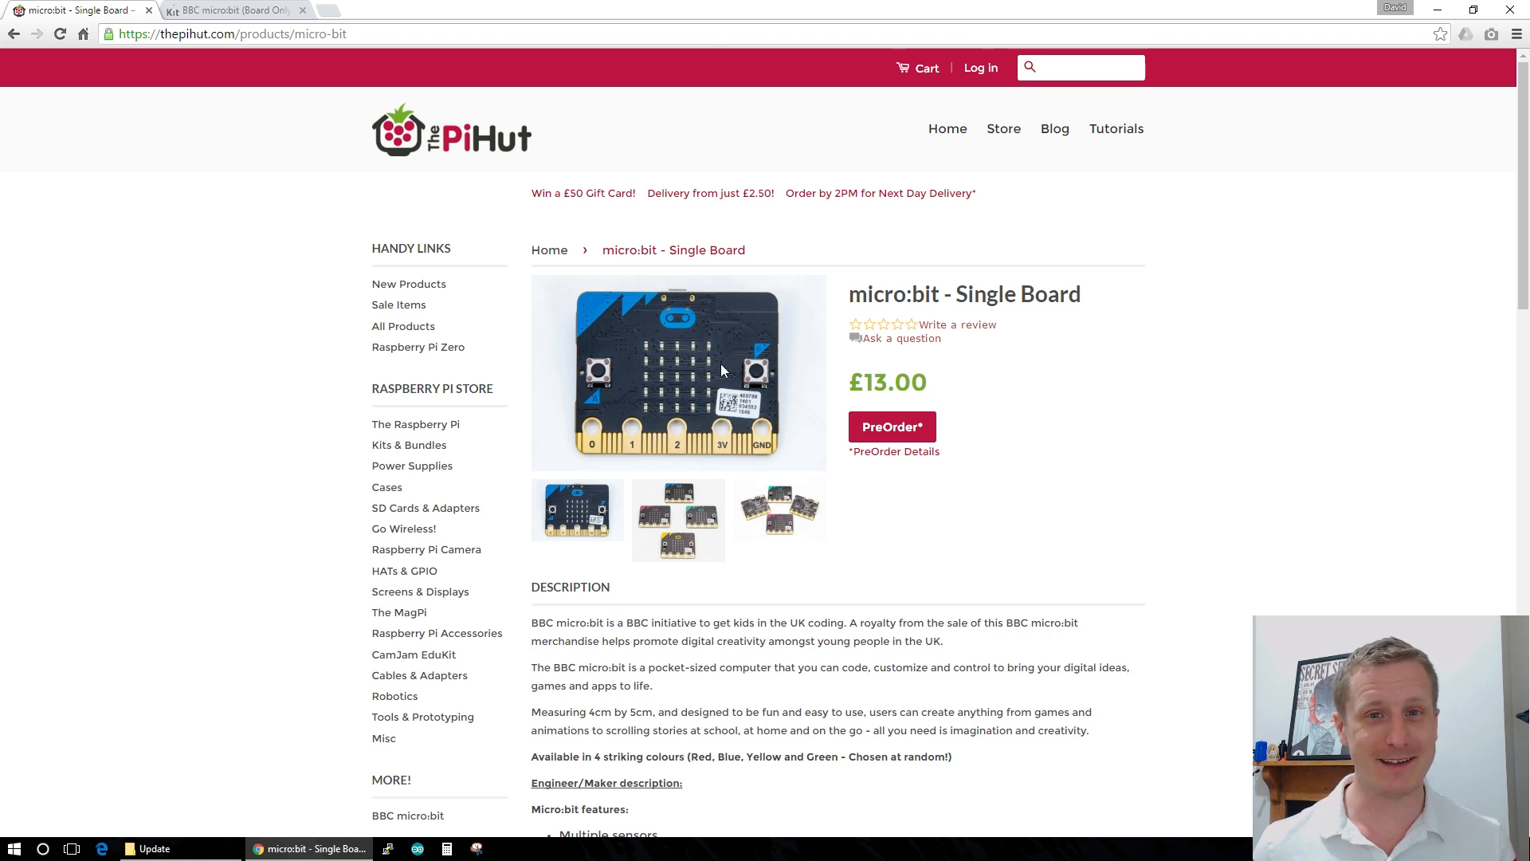
pyautogui.moveTo(745, 410)
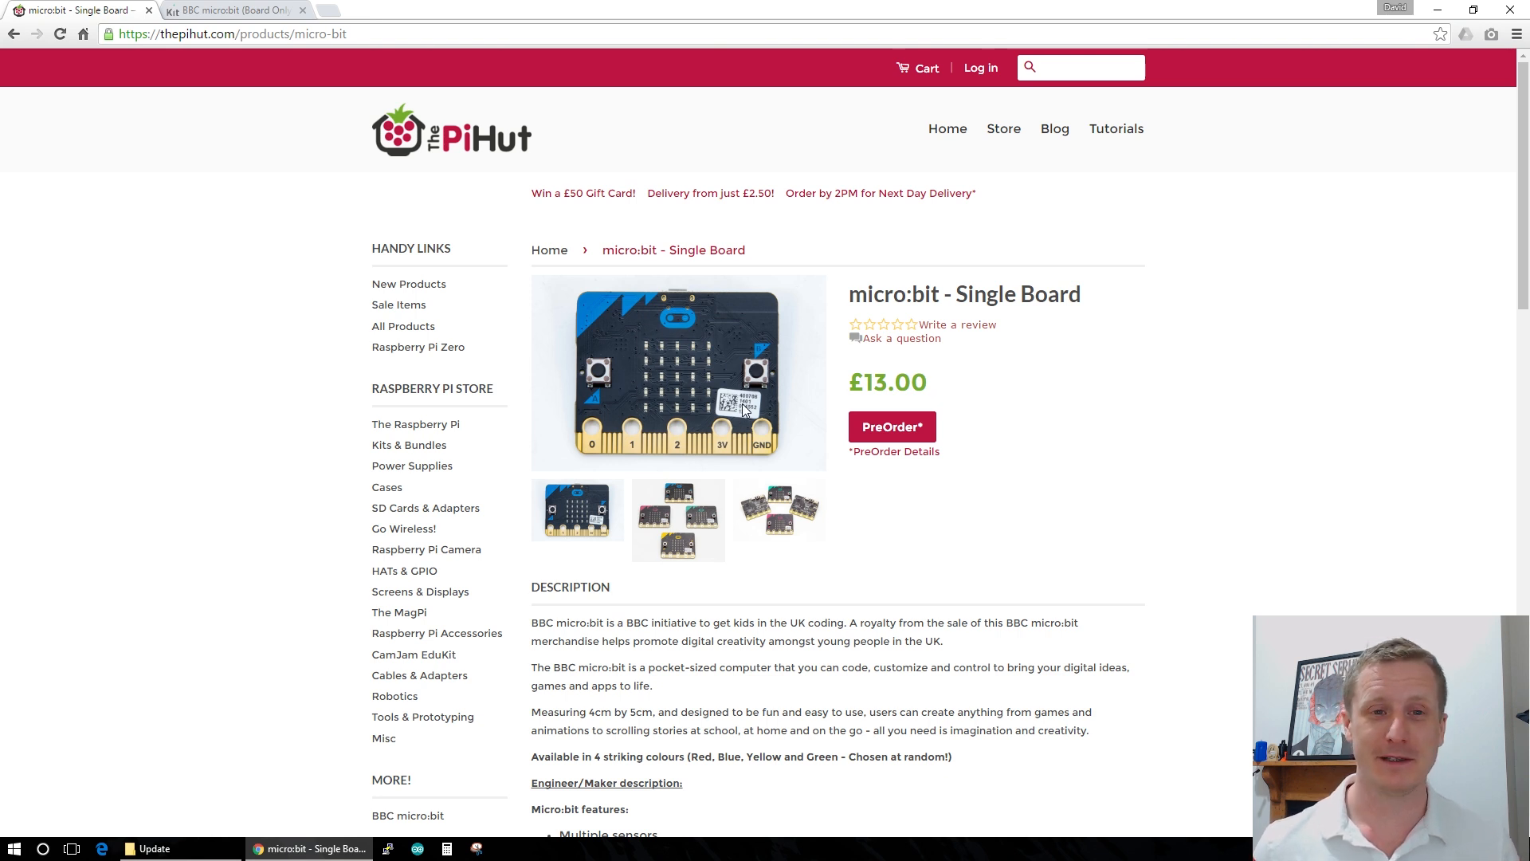